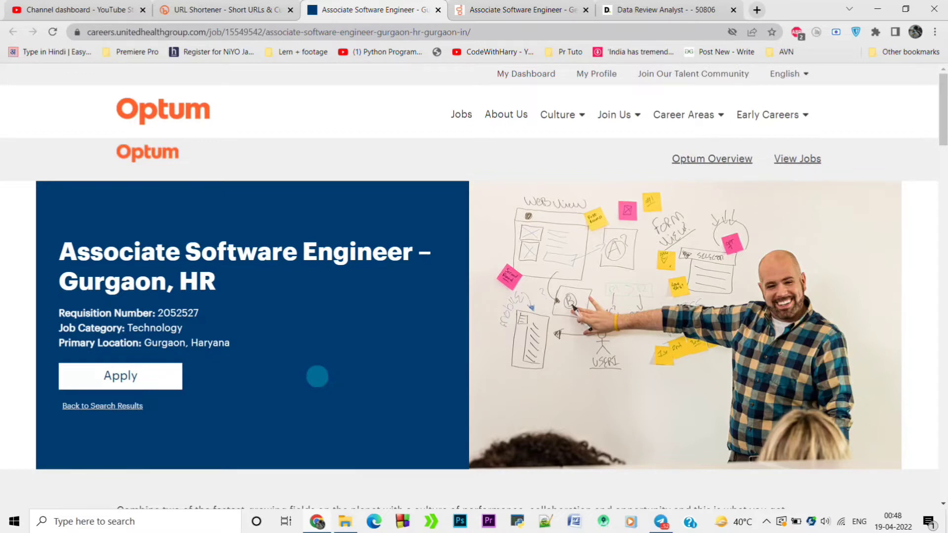
# - Review the Genesys Associate Software Engineer posting's eligibility and Skills & Expertise, then move to Deloitte's Data Review Analyst posting
pyautogui.click(522, 10)
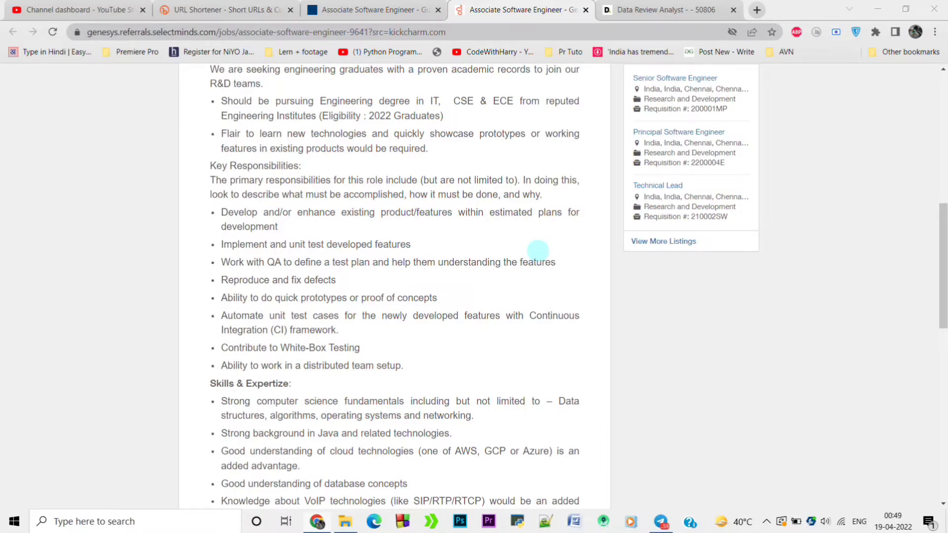
pyautogui.scroll(-3)
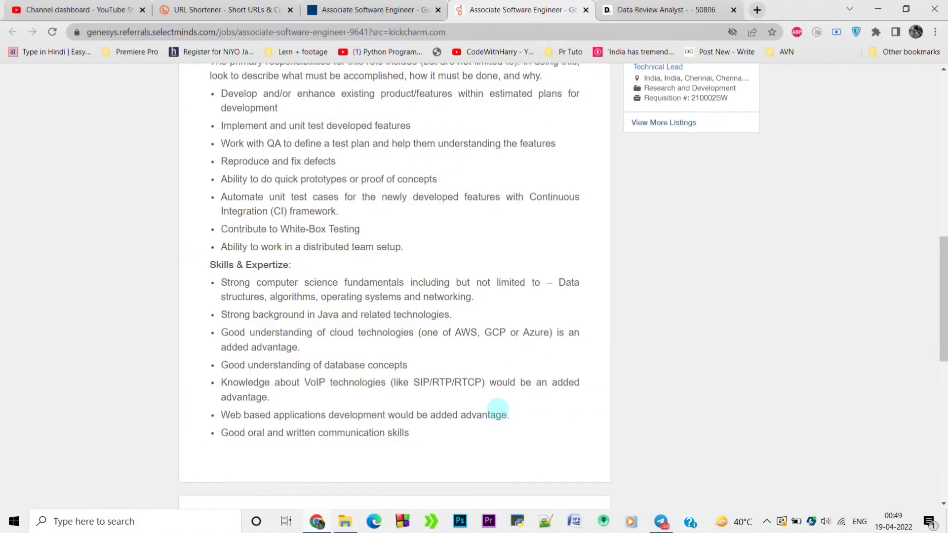
pyautogui.click(665, 10)
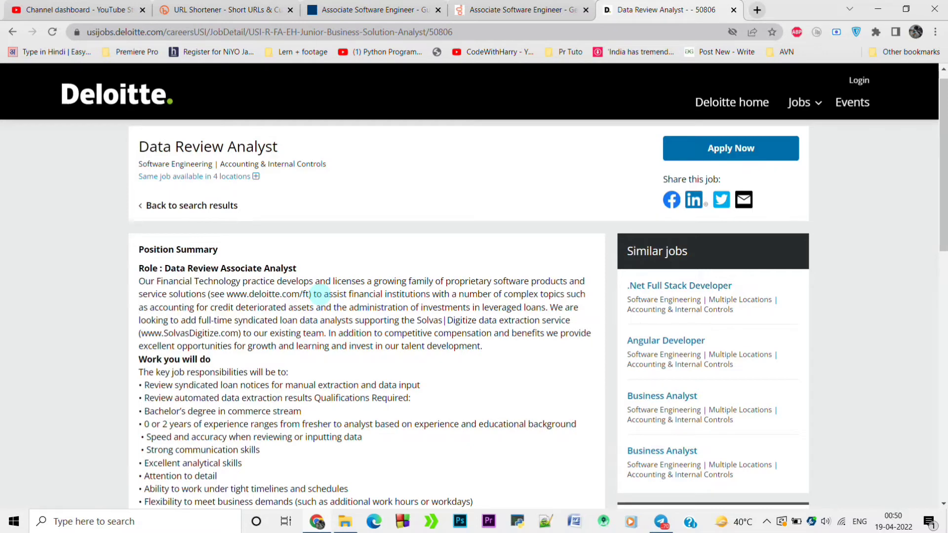
# - Read the Deloitte Data Review Analyst posting down to its work timings and B.Com freshers eligibility note
pyautogui.scroll(-3)
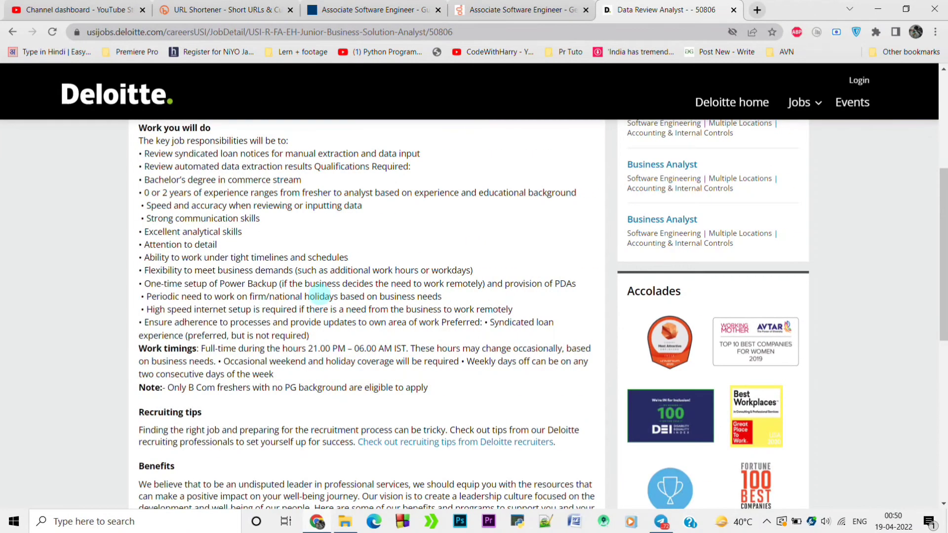